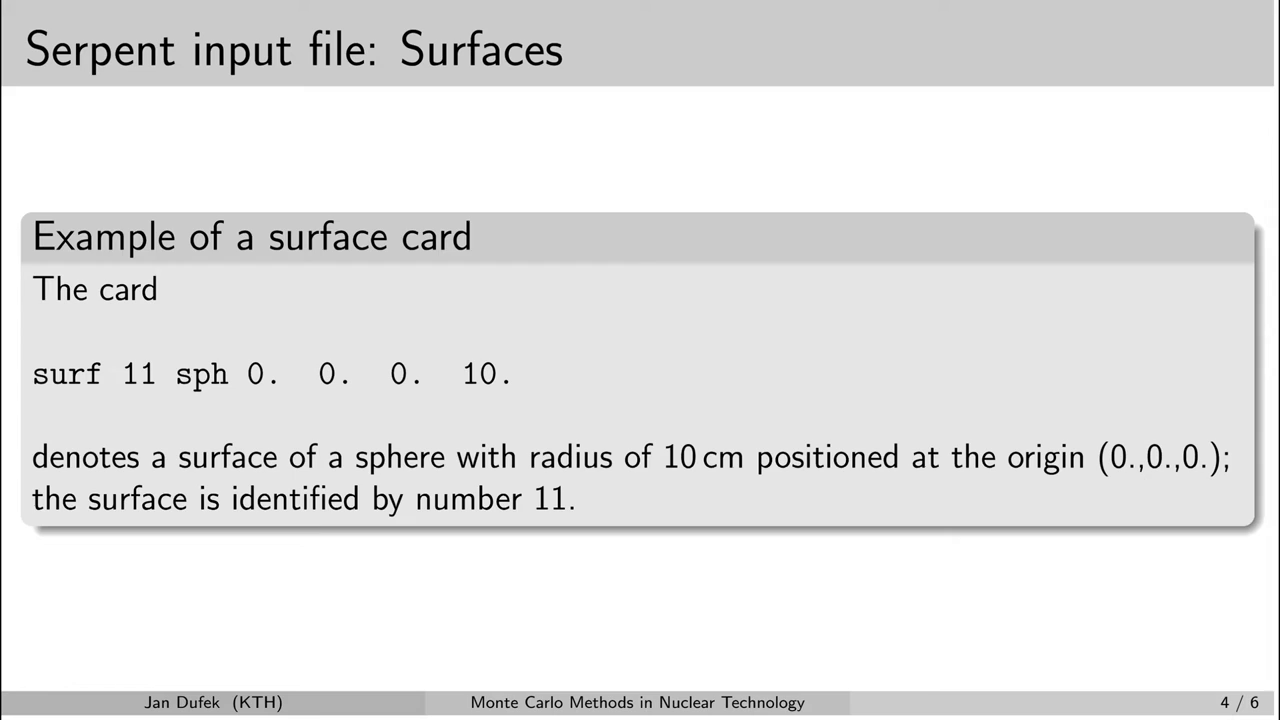
mouse_move(474, 344)
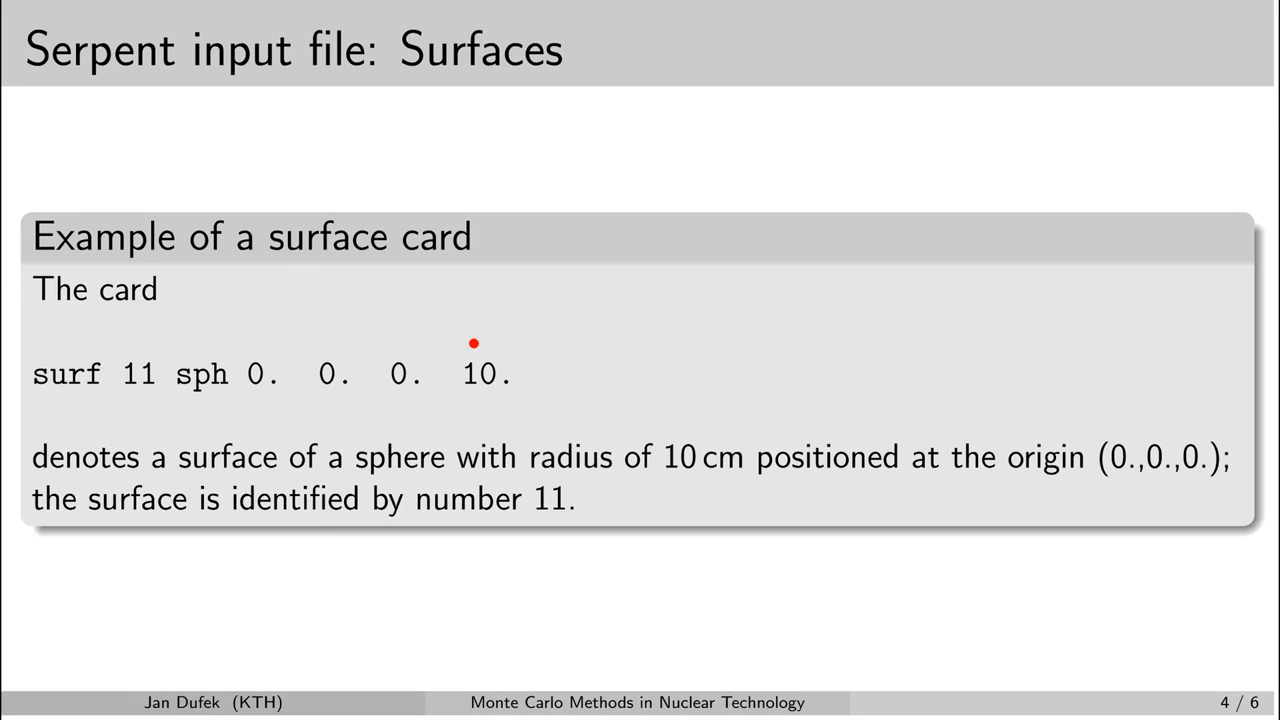